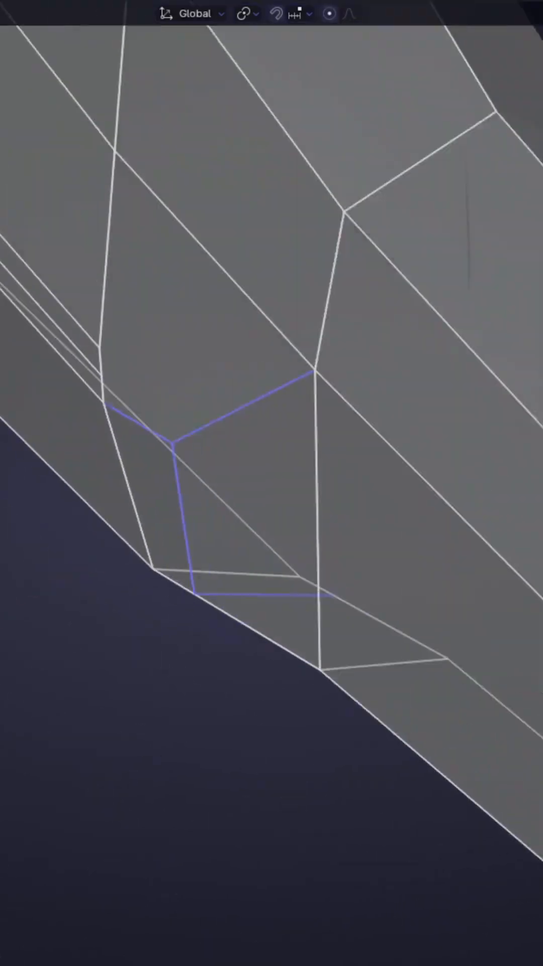
pyautogui.scroll(-3)
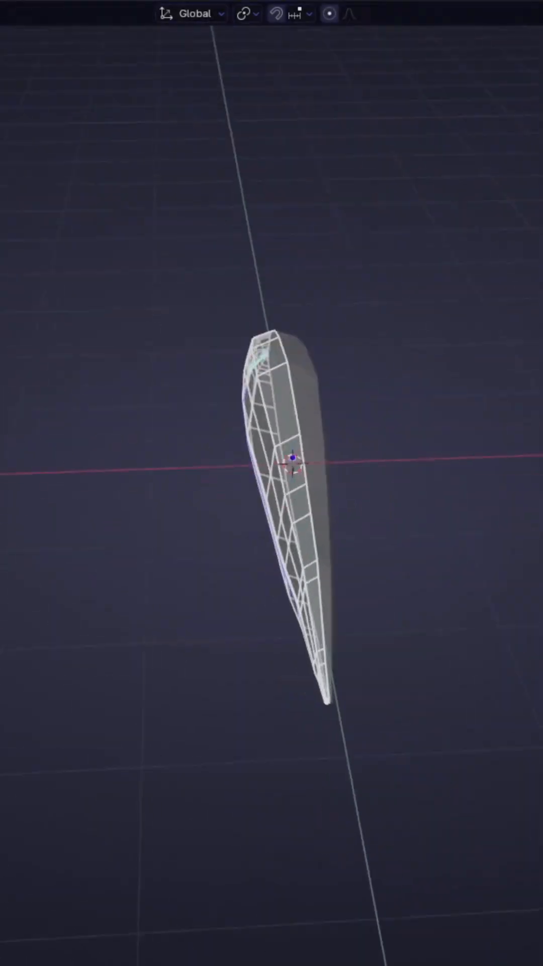